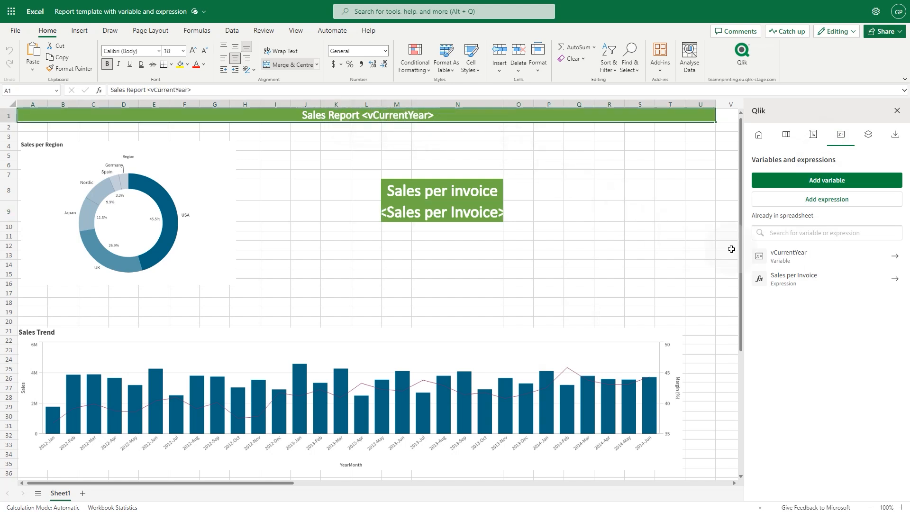
mouse_move(424, 220)
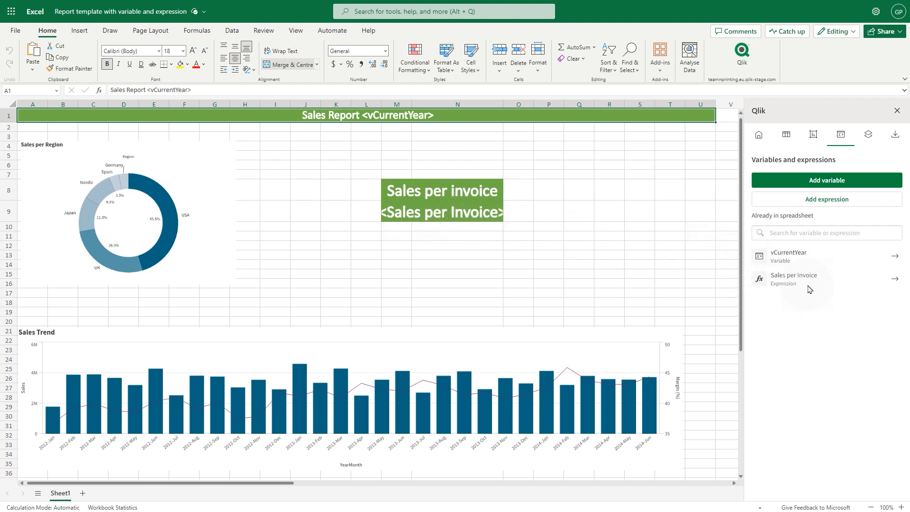
Leave the finished template and start a new blank workbook, Book 11.
click(893, 134)
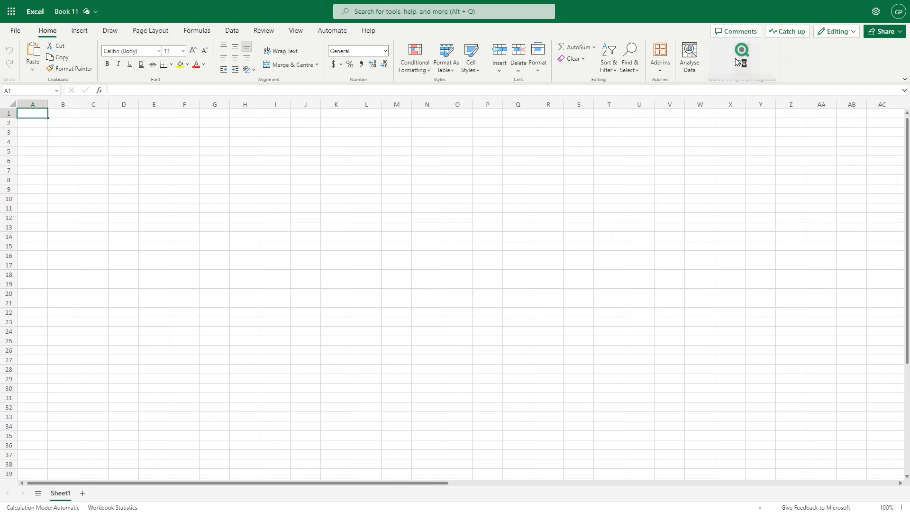
In the Qlik add-in, set the source to the Office Add-in space's Beginner's tutorial app and save.
click(742, 56)
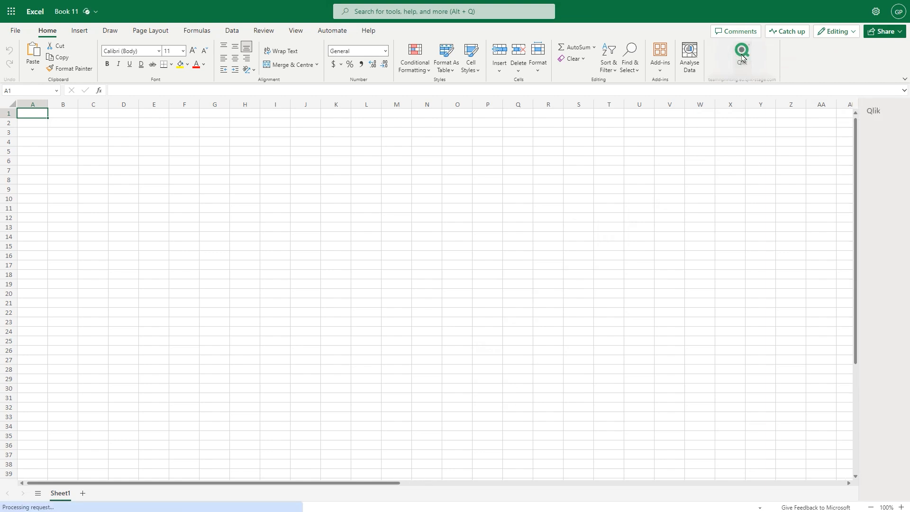
click(742, 52)
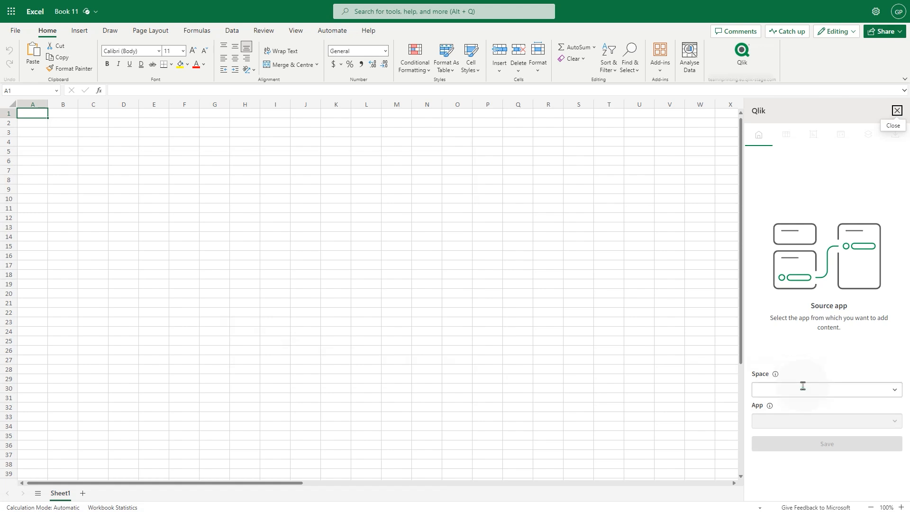
text(off)
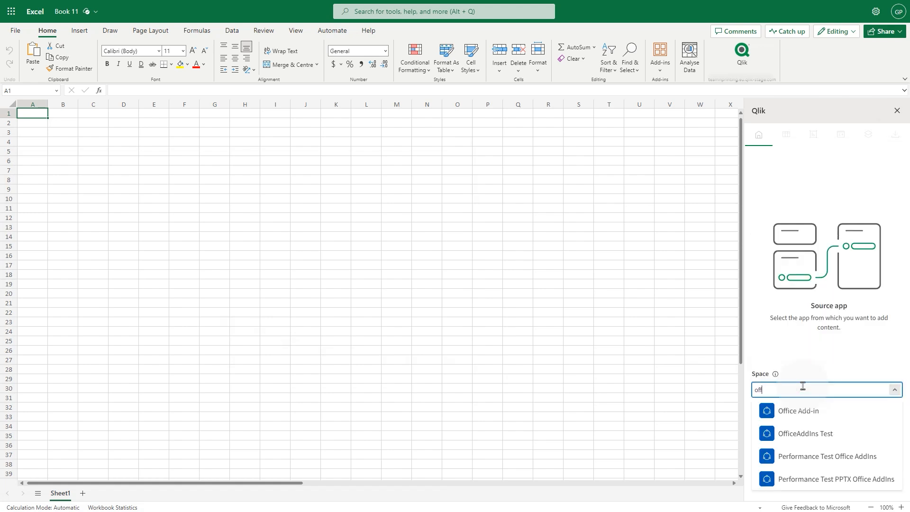
click(795, 411)
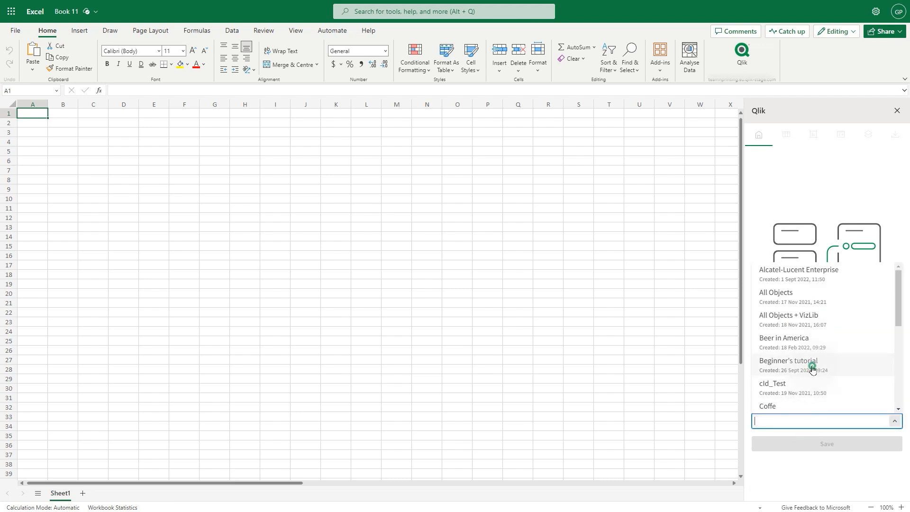
click(788, 360)
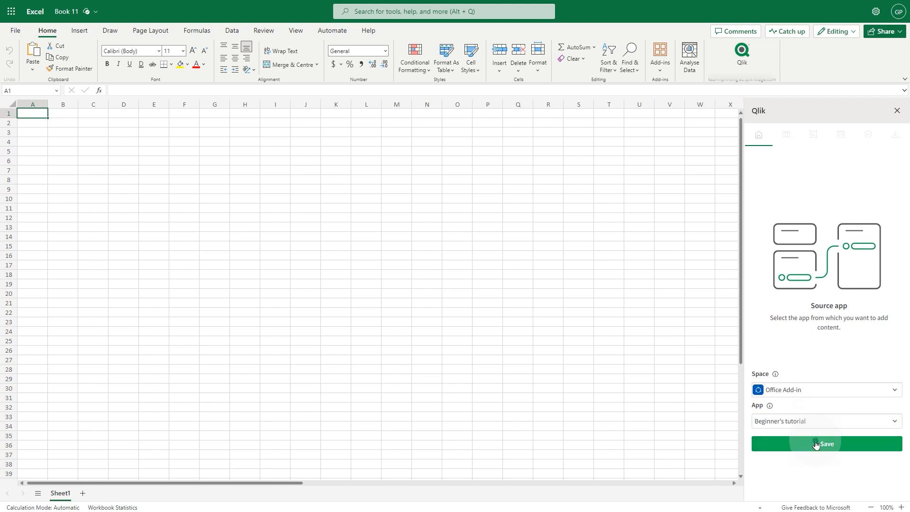
click(825, 443)
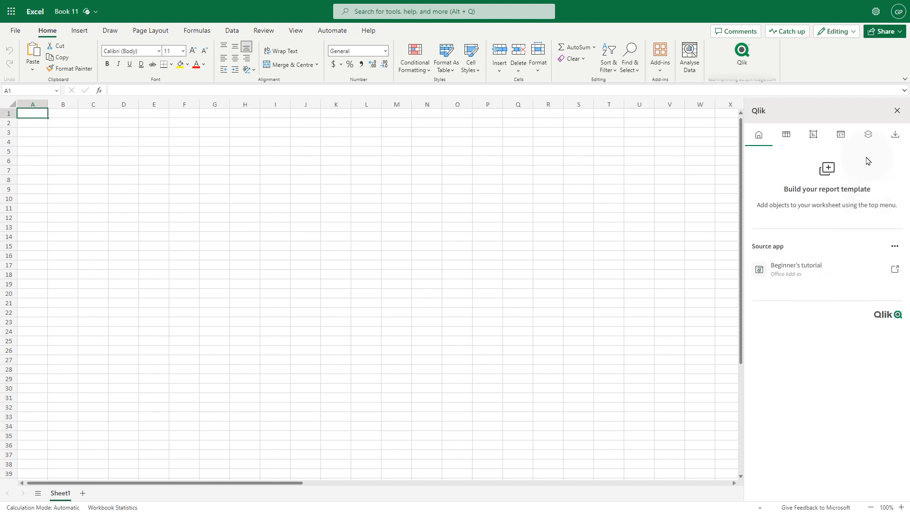
Add the Sales per Region pie chart and Sales Trend combo chart from the Dashboard onto the sheet.
click(814, 134)
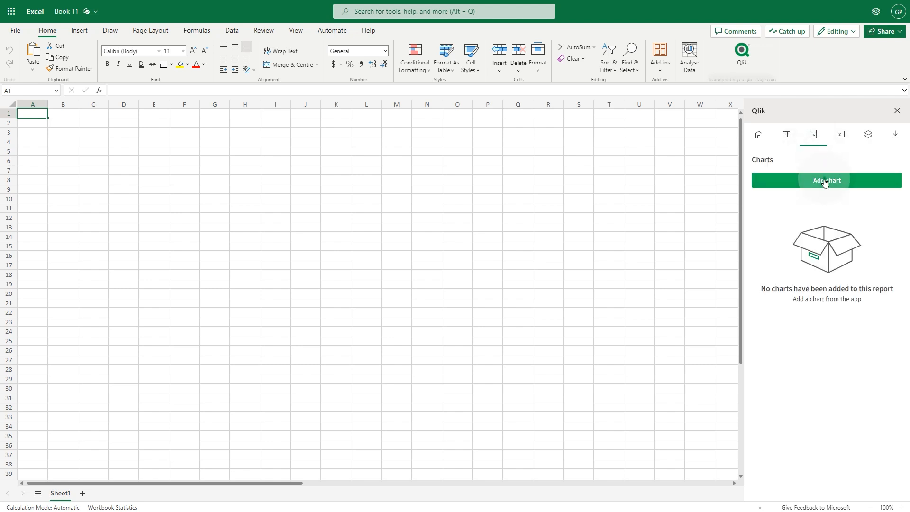
click(825, 180)
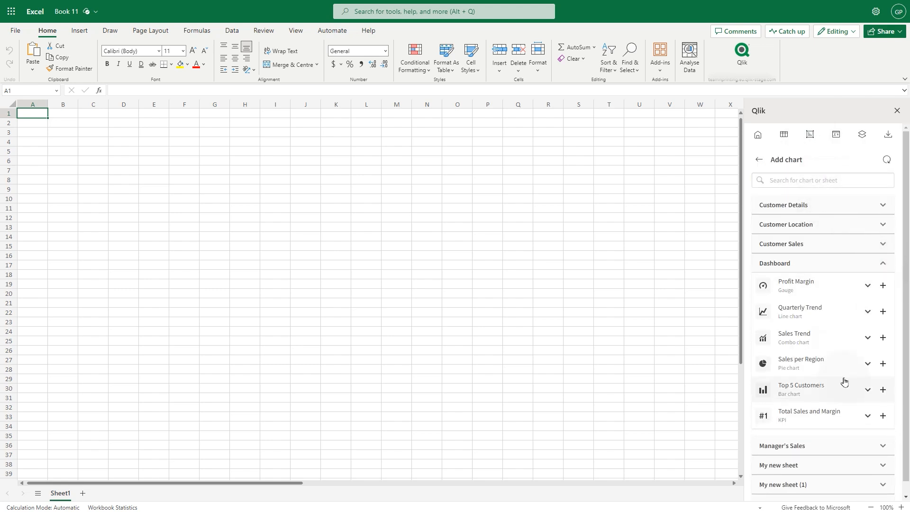
click(883, 363)
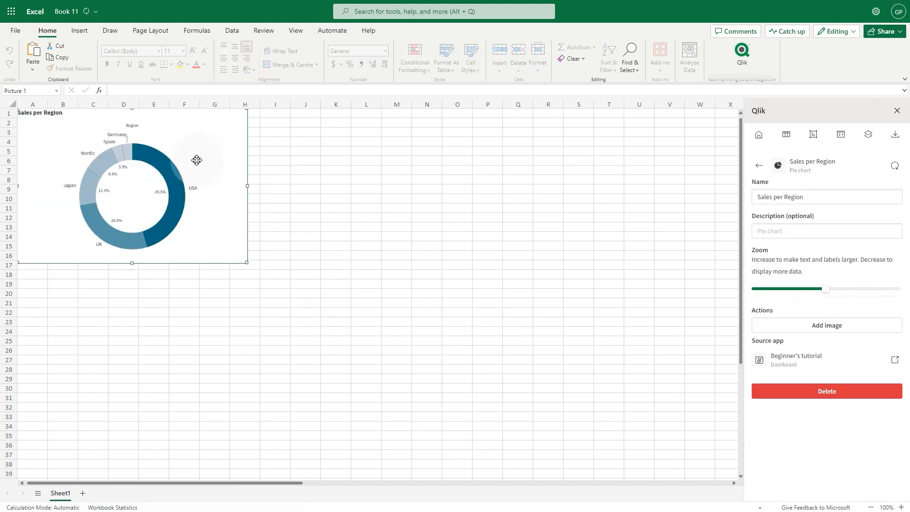
click(759, 165)
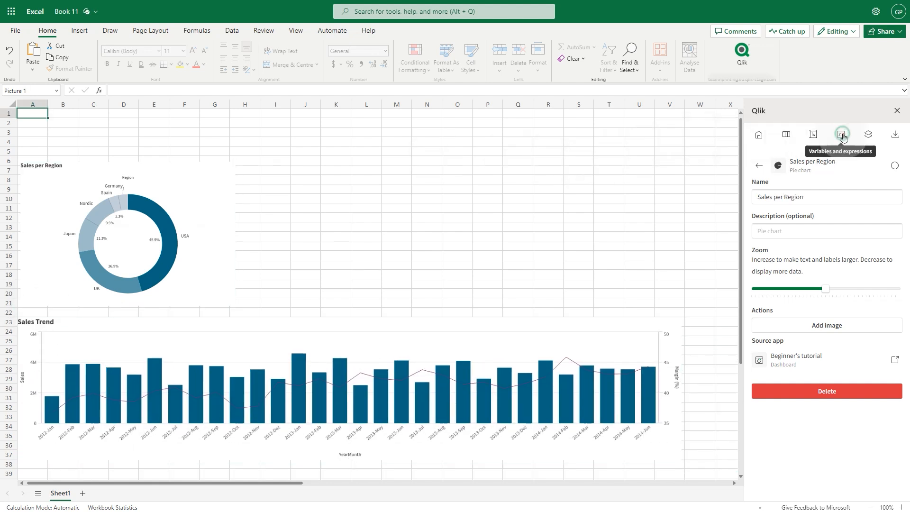
Insert the vCurrentYear variable tag into the merged row-1 title cell and begin the 'Sales Report' text before it.
click(842, 133)
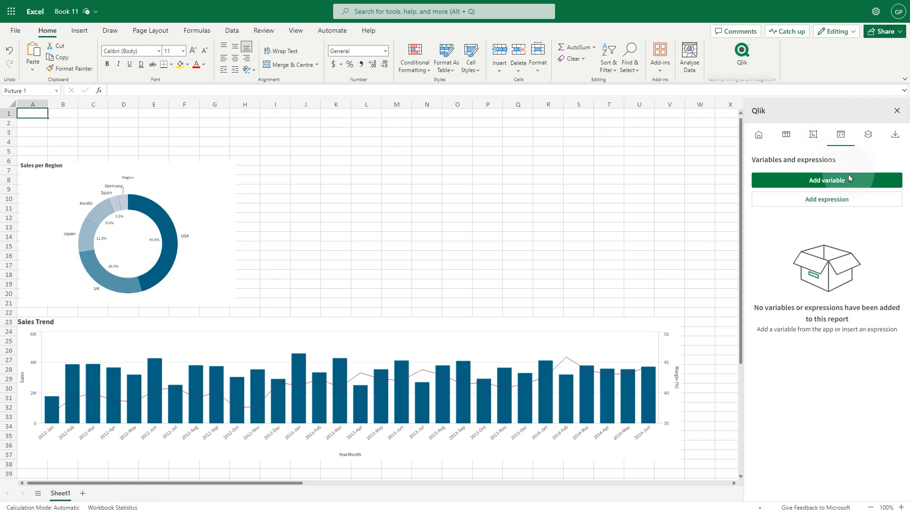
click(825, 180)
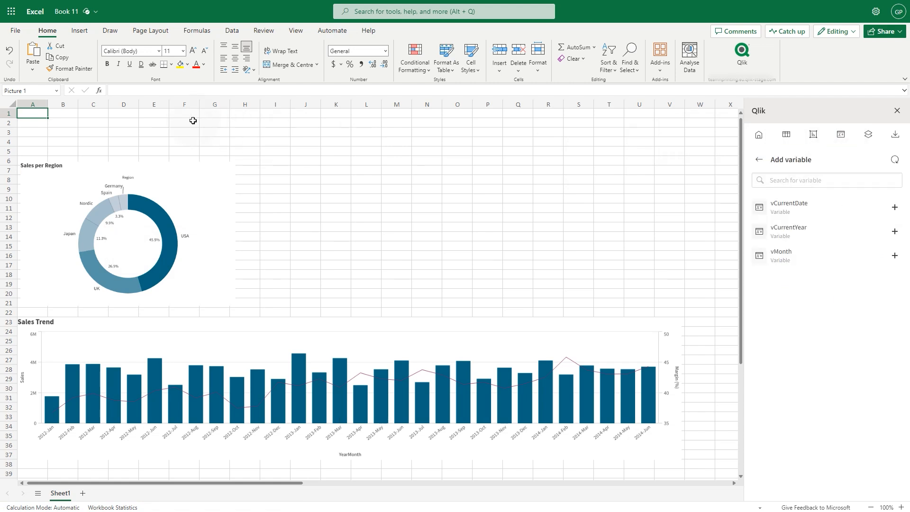
click(33, 113)
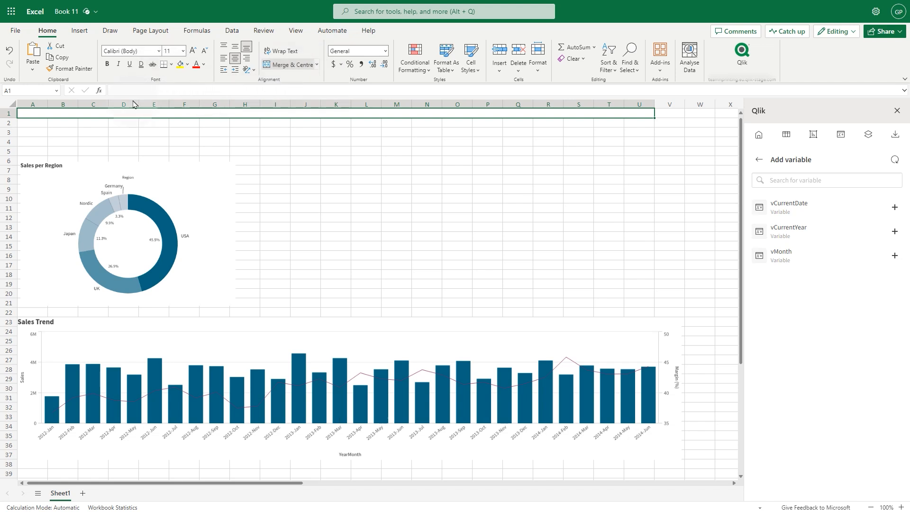
mouse_move(870, 262)
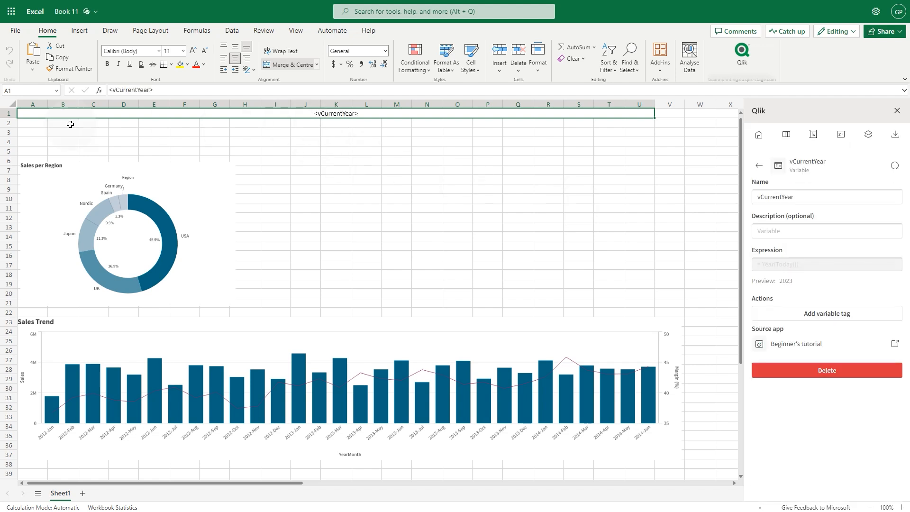
text(Sales Repor)
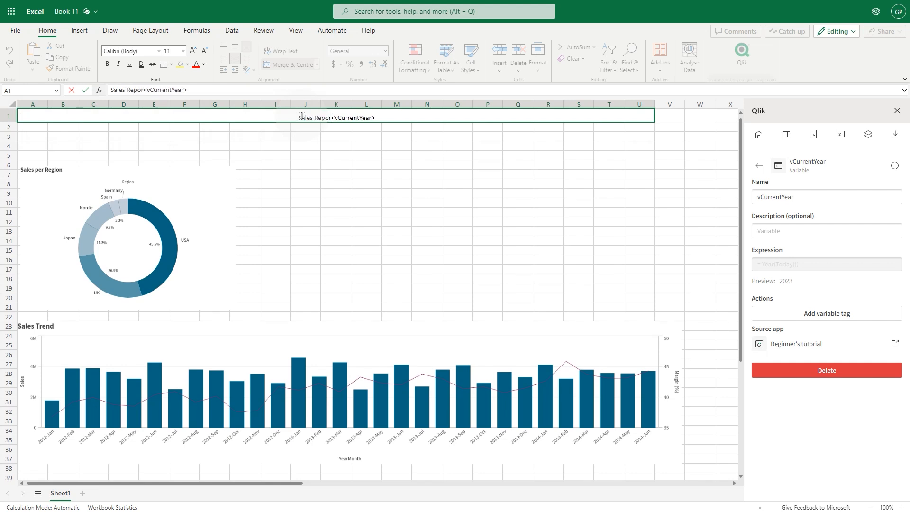
Fill the Sales Report <vCurrentYear> title row green and enlarge its bold text twice.
click(186, 64)
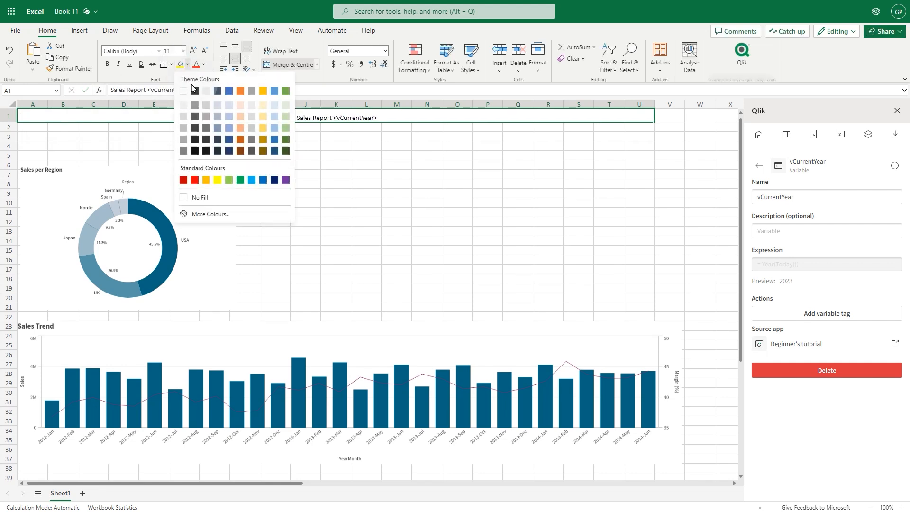
click(240, 92)
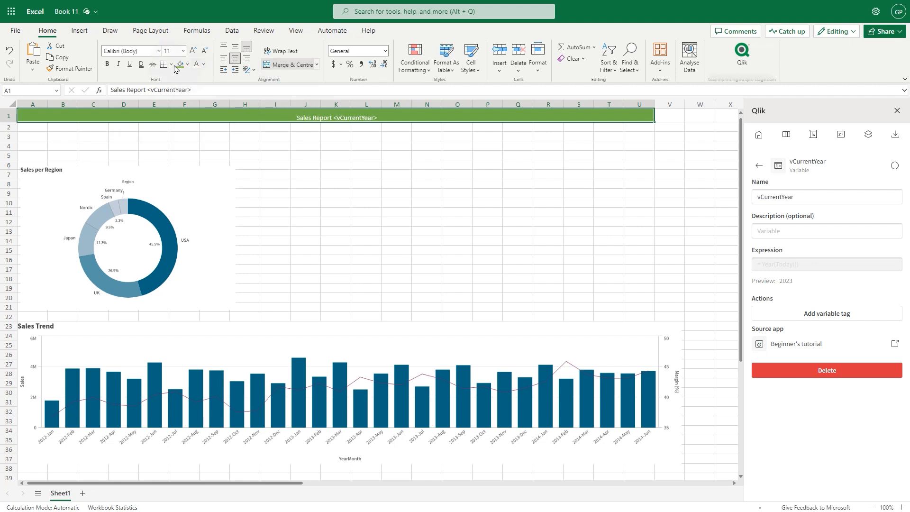
click(192, 50)
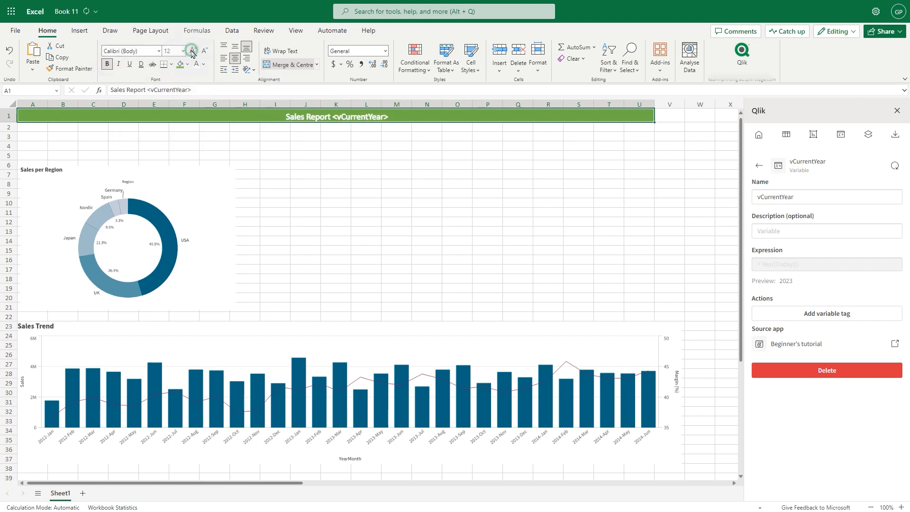
click(192, 50)
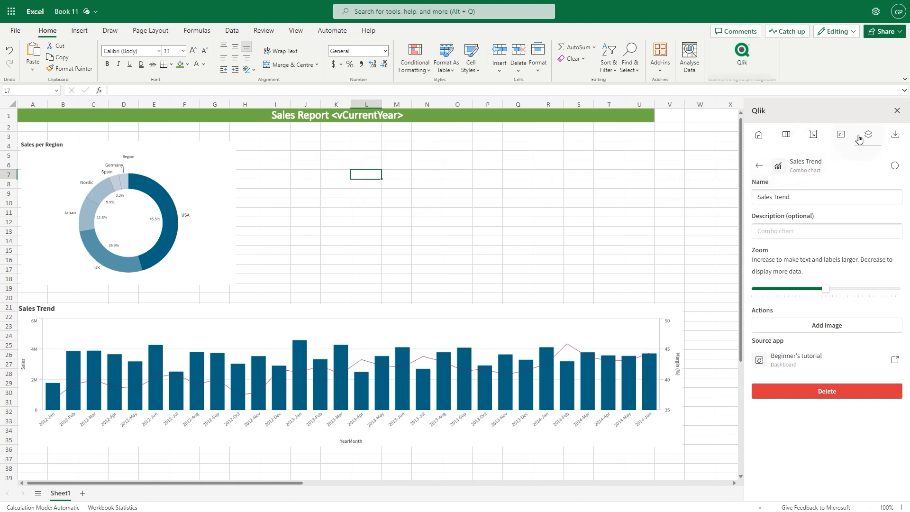
Create the Qlik expression Sales per Invoice as sum(Sales)/Count(distinct [Invoice Number]).
click(840, 134)
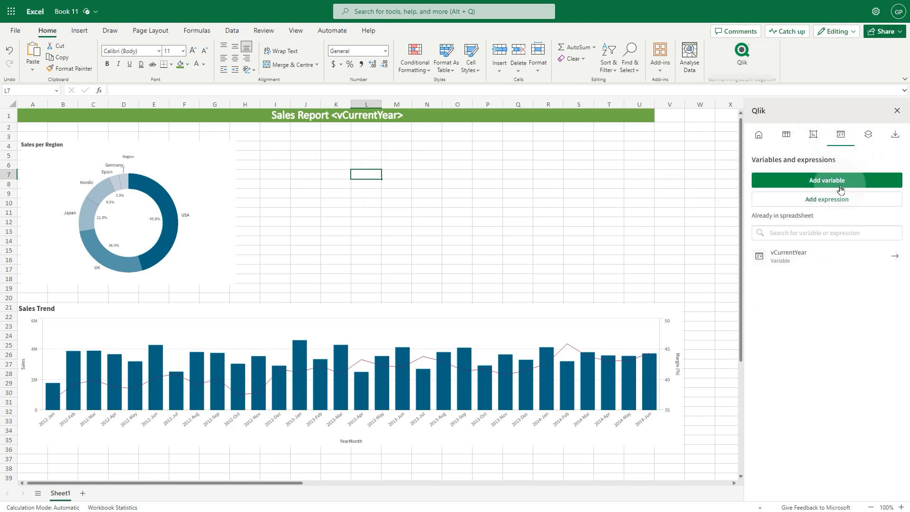
click(826, 199)
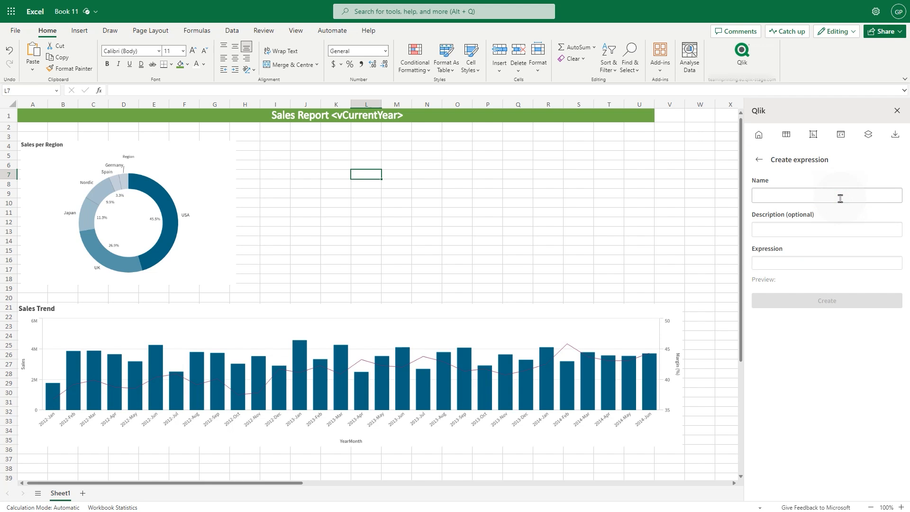
text(s per Invo)
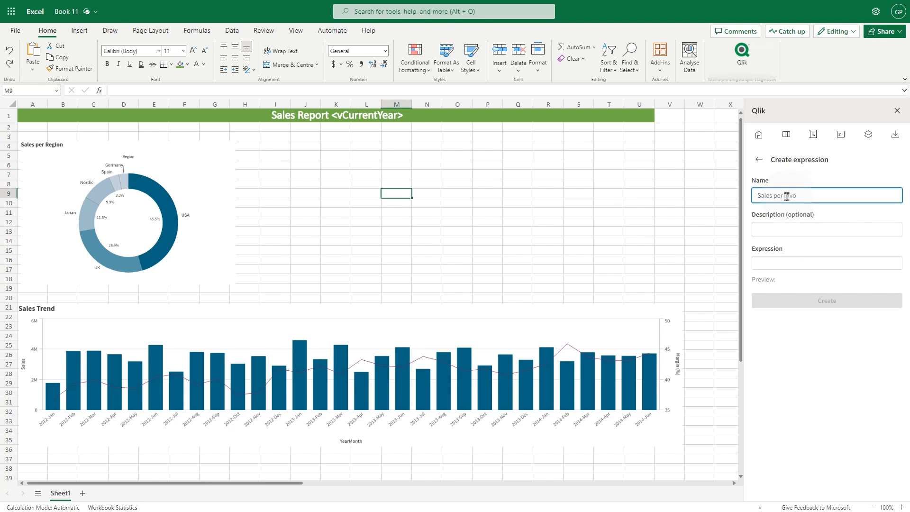
text(sum(Sales)/Count(distinct [Invoi)
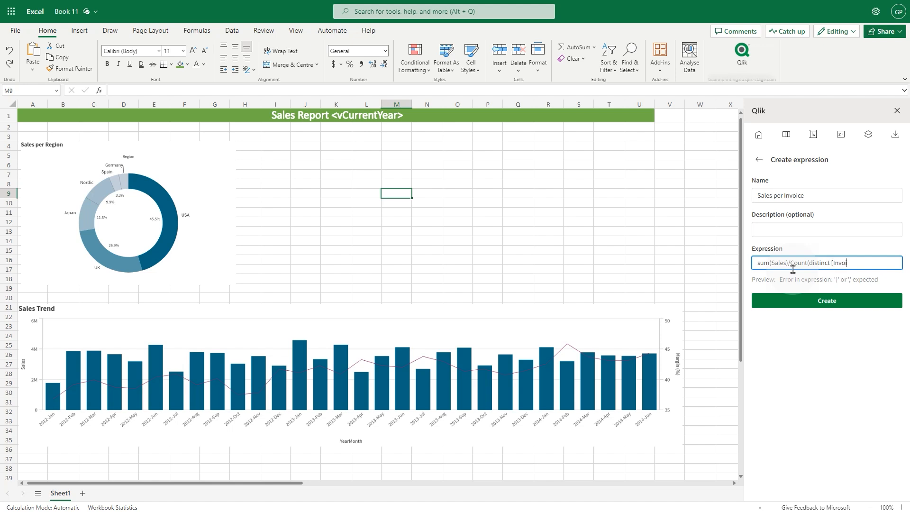
text(ce Number]))
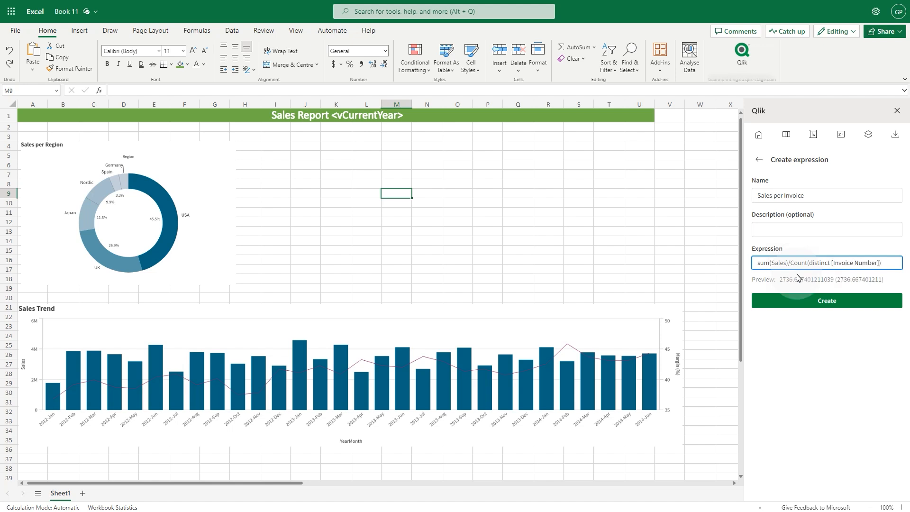
click(826, 300)
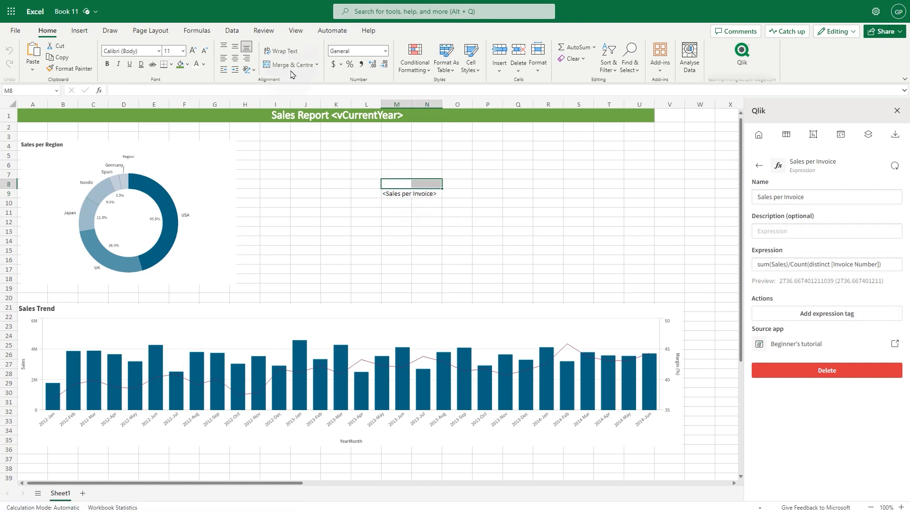
Label the tag 'Sales per invoice' and style the tile as large bold text on a green fill.
text(Sales per invoice)
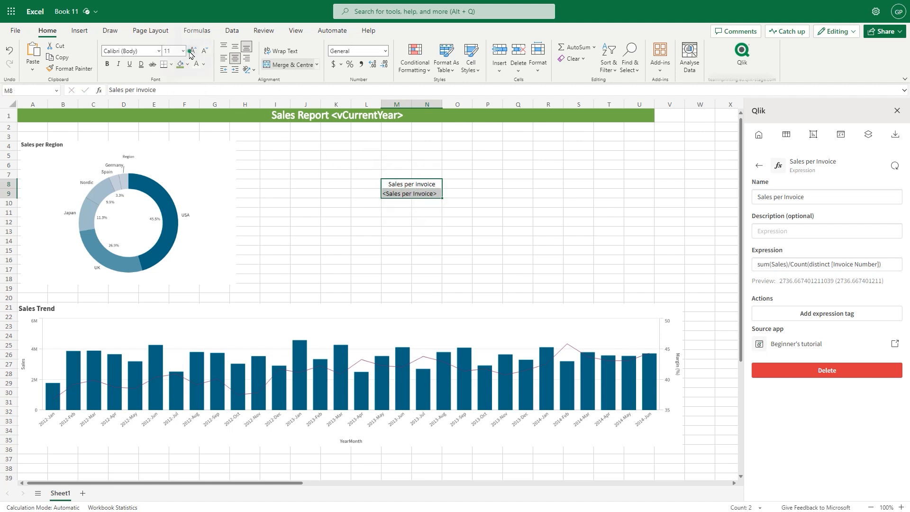
click(192, 50)
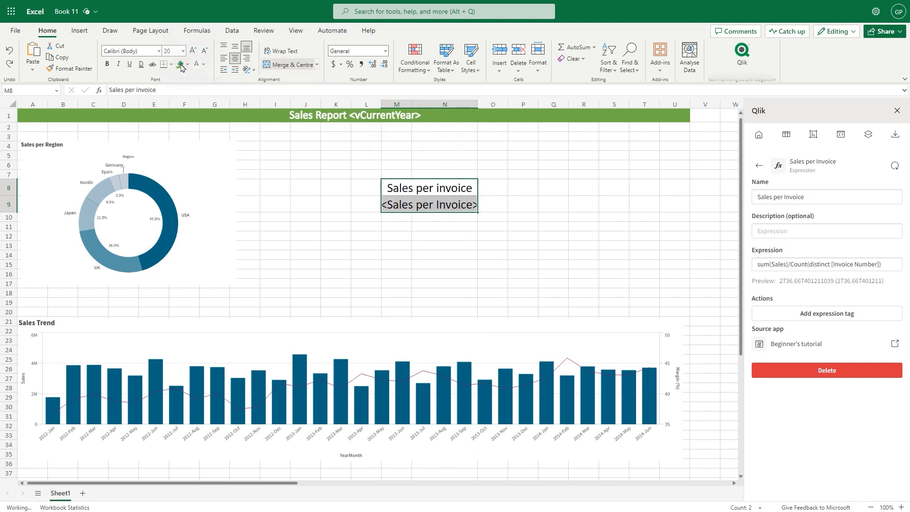
click(179, 64)
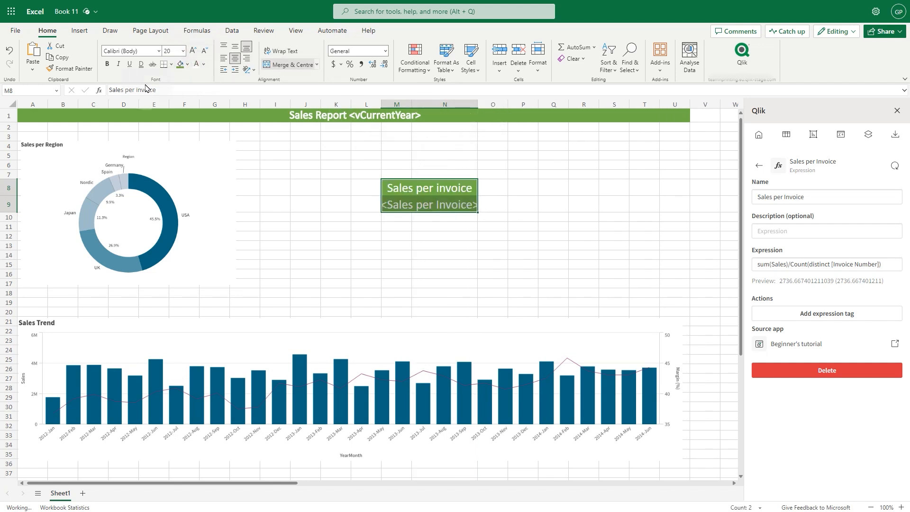
click(193, 50)
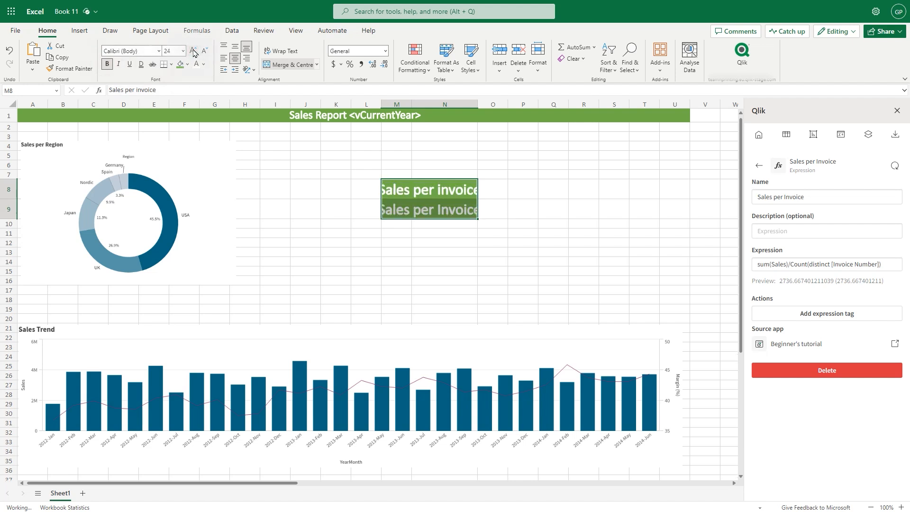
click(192, 50)
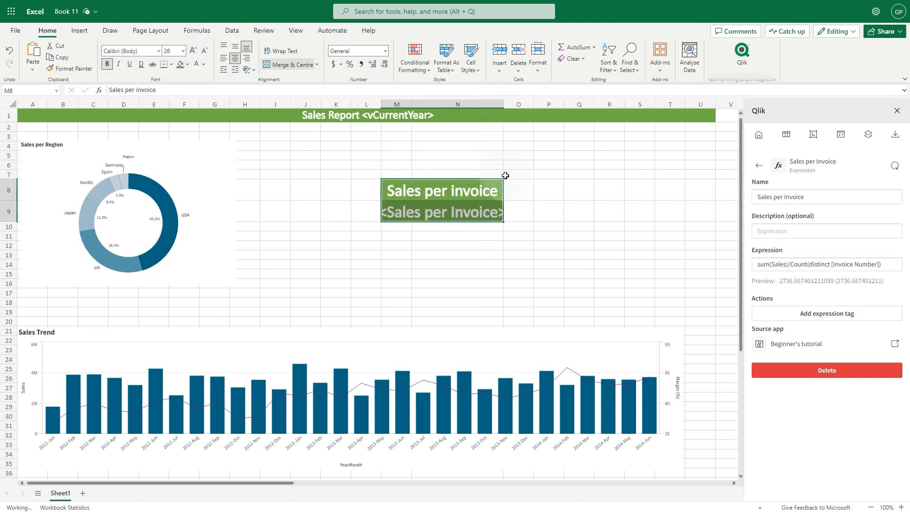
Generate a preview of the report as a resolved Excel (.xlsx) file.
click(896, 134)
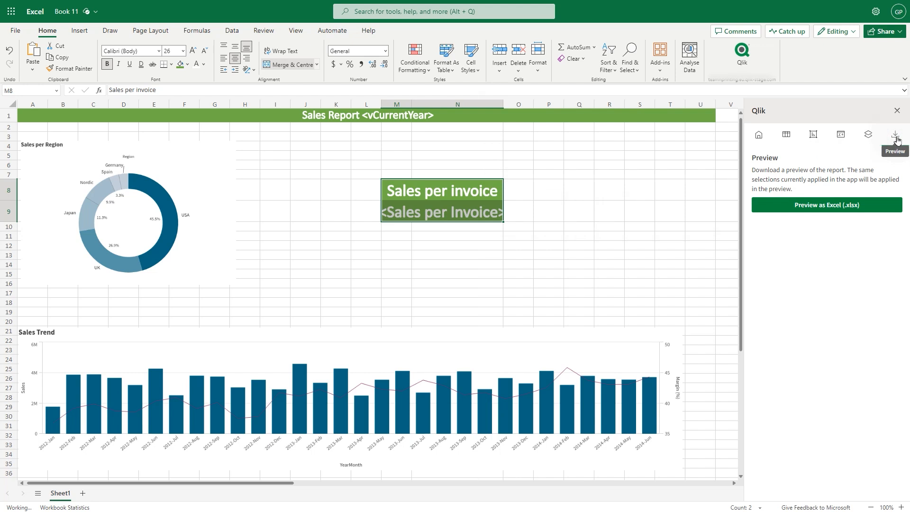
click(826, 205)
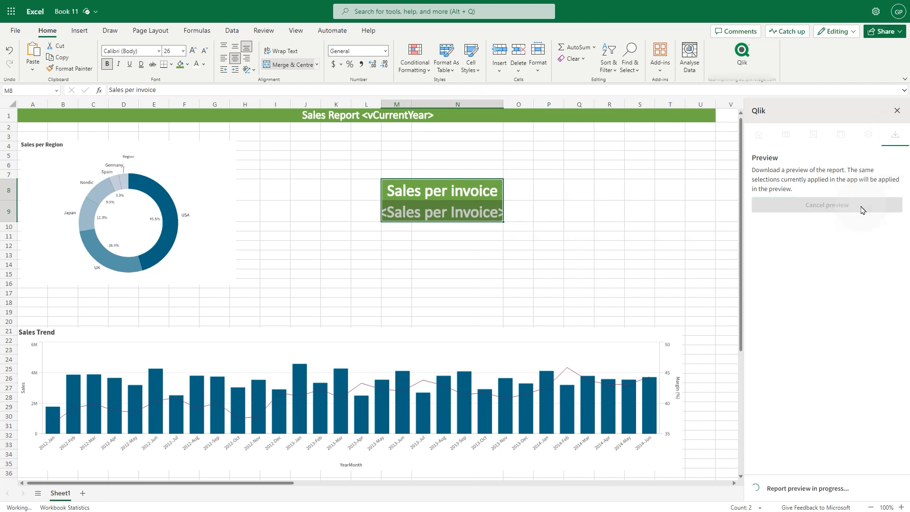
click(826, 205)
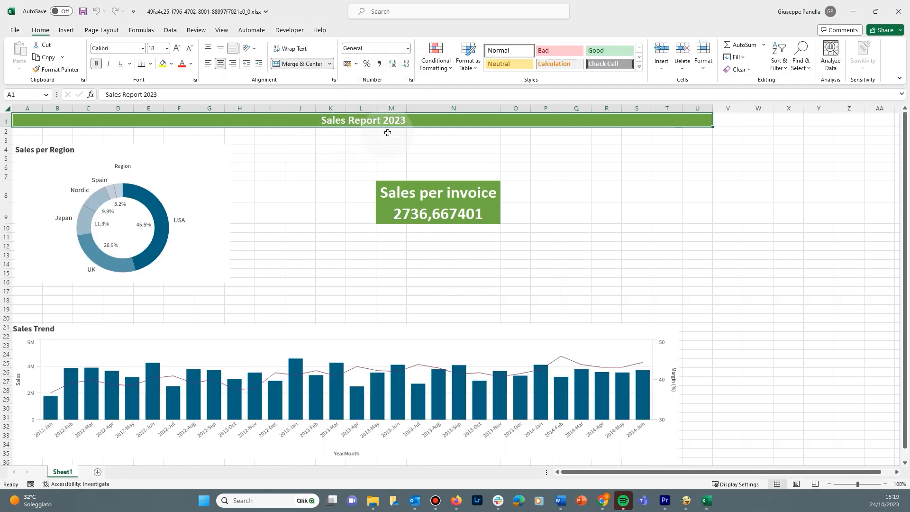
click(453, 176)
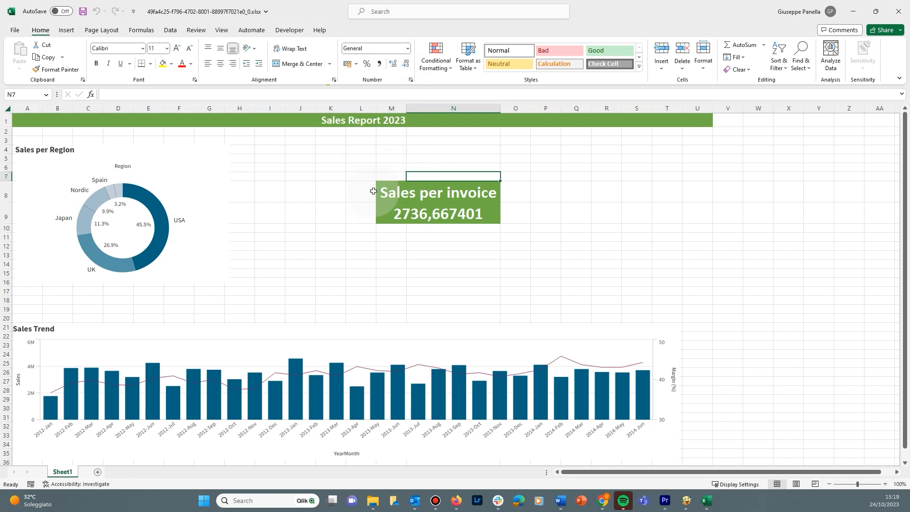
click(437, 192)
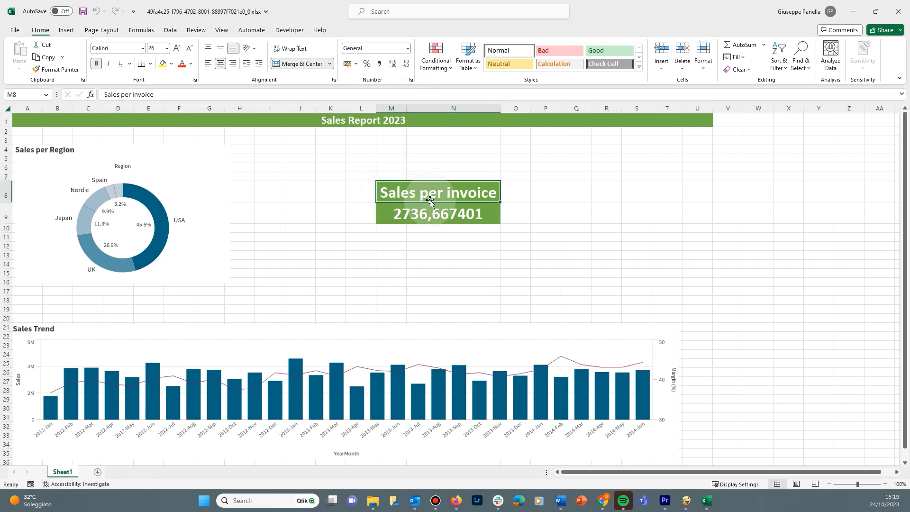
mouse_move(504, 219)
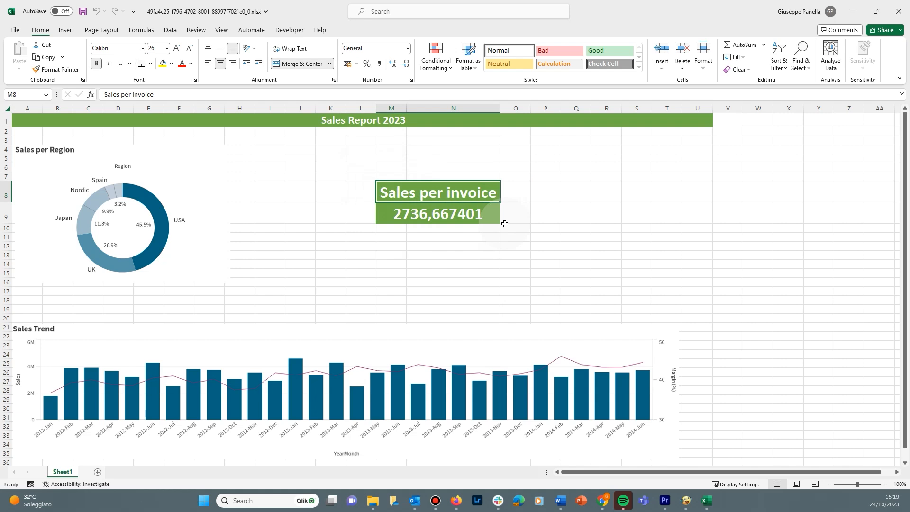
mouse_move(503, 227)
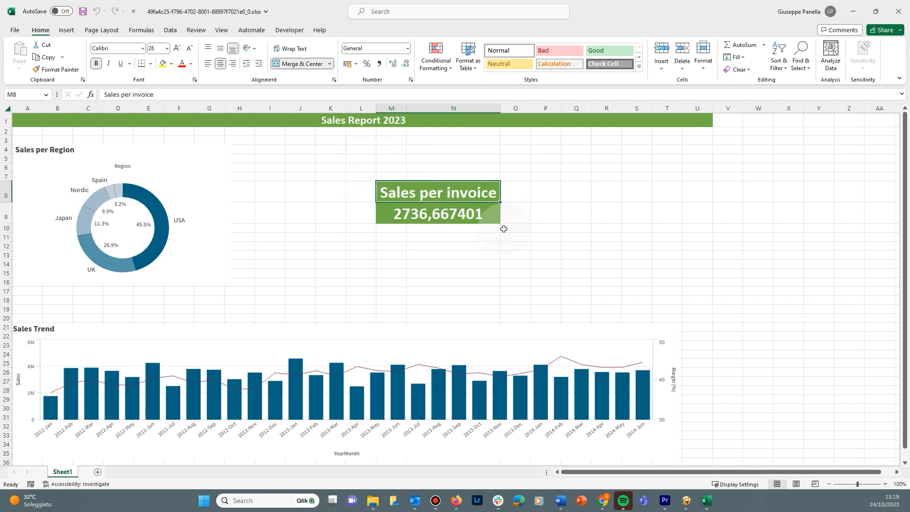